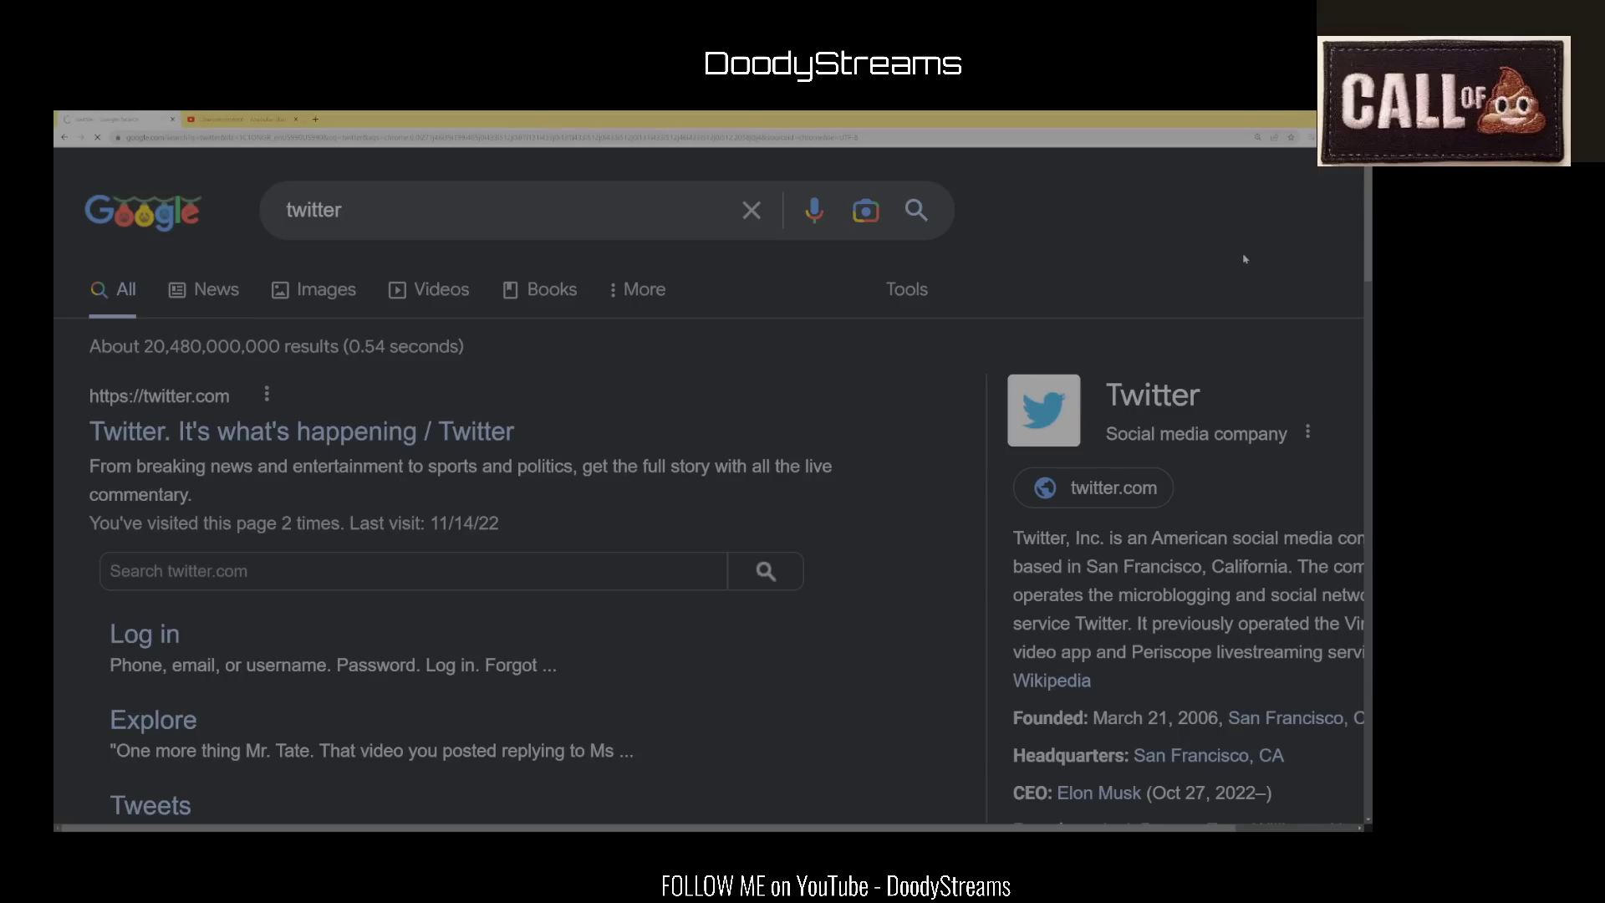
pyautogui.click(524, 211)
pyautogui.write(' ltg')
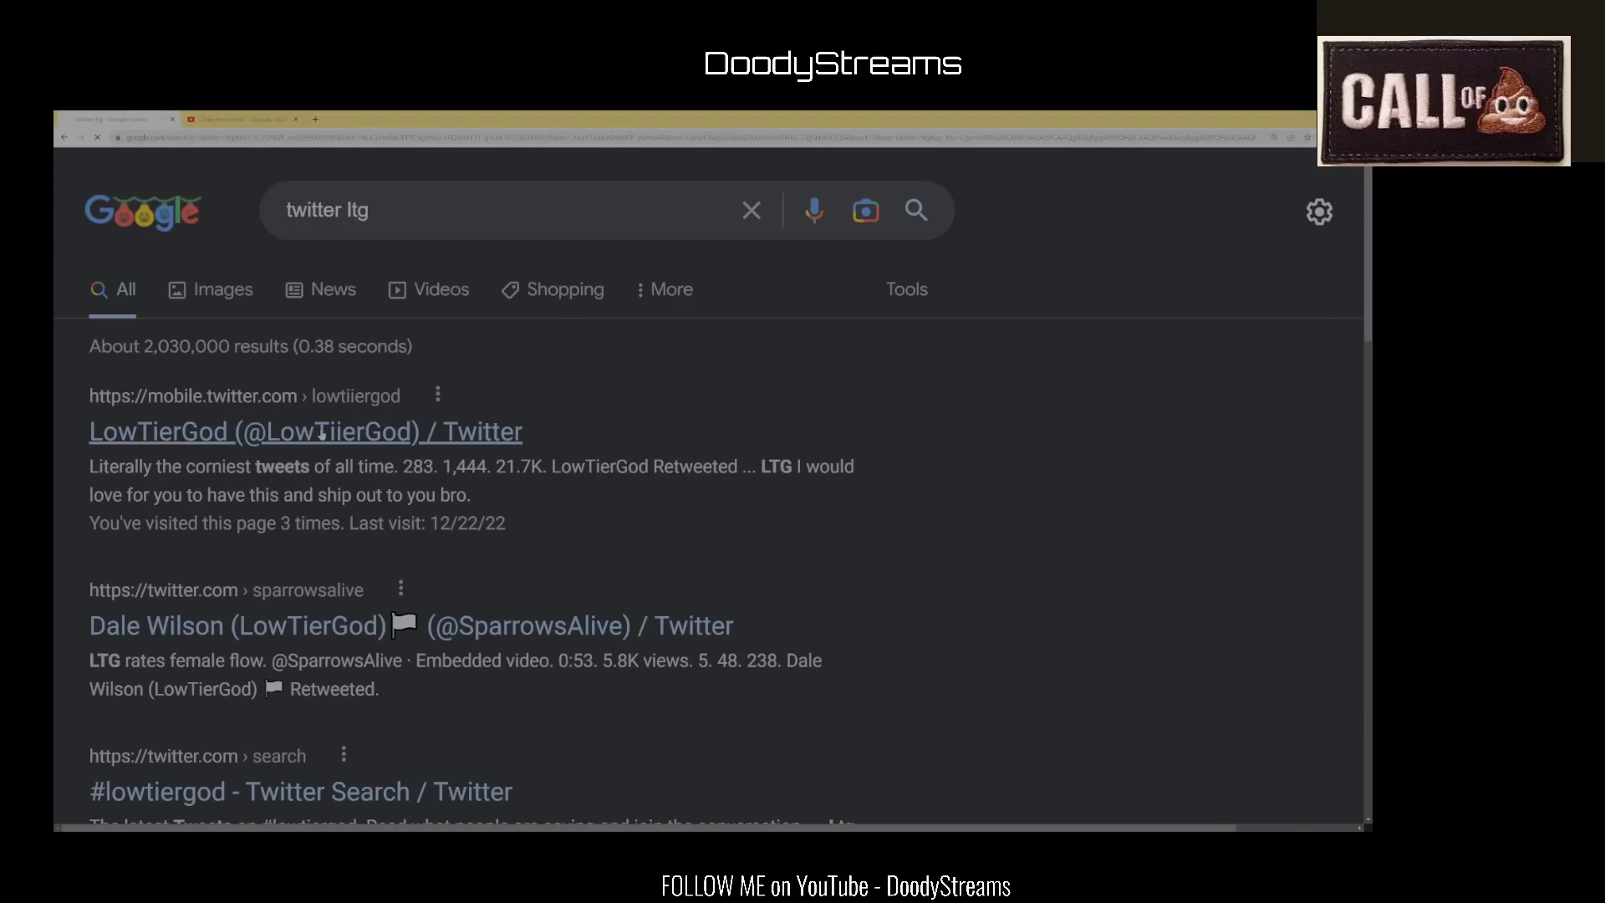
pyautogui.click(305, 431)
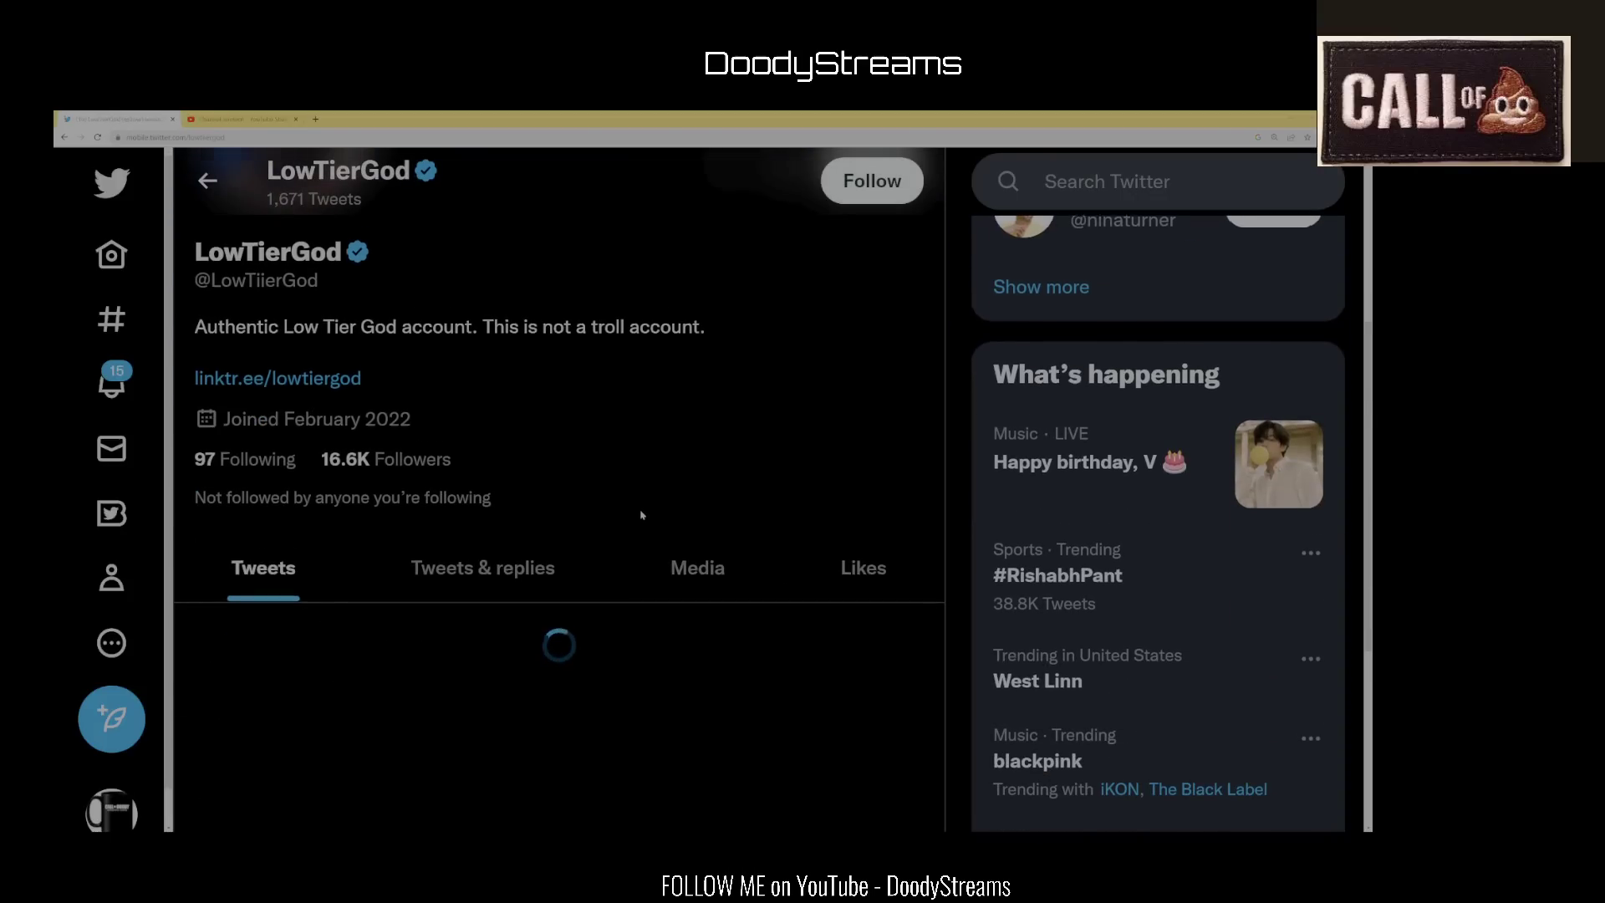
# - Open the Tweets & replies tab and scroll toward the '1 year progress' tweet
pyautogui.click(482, 567)
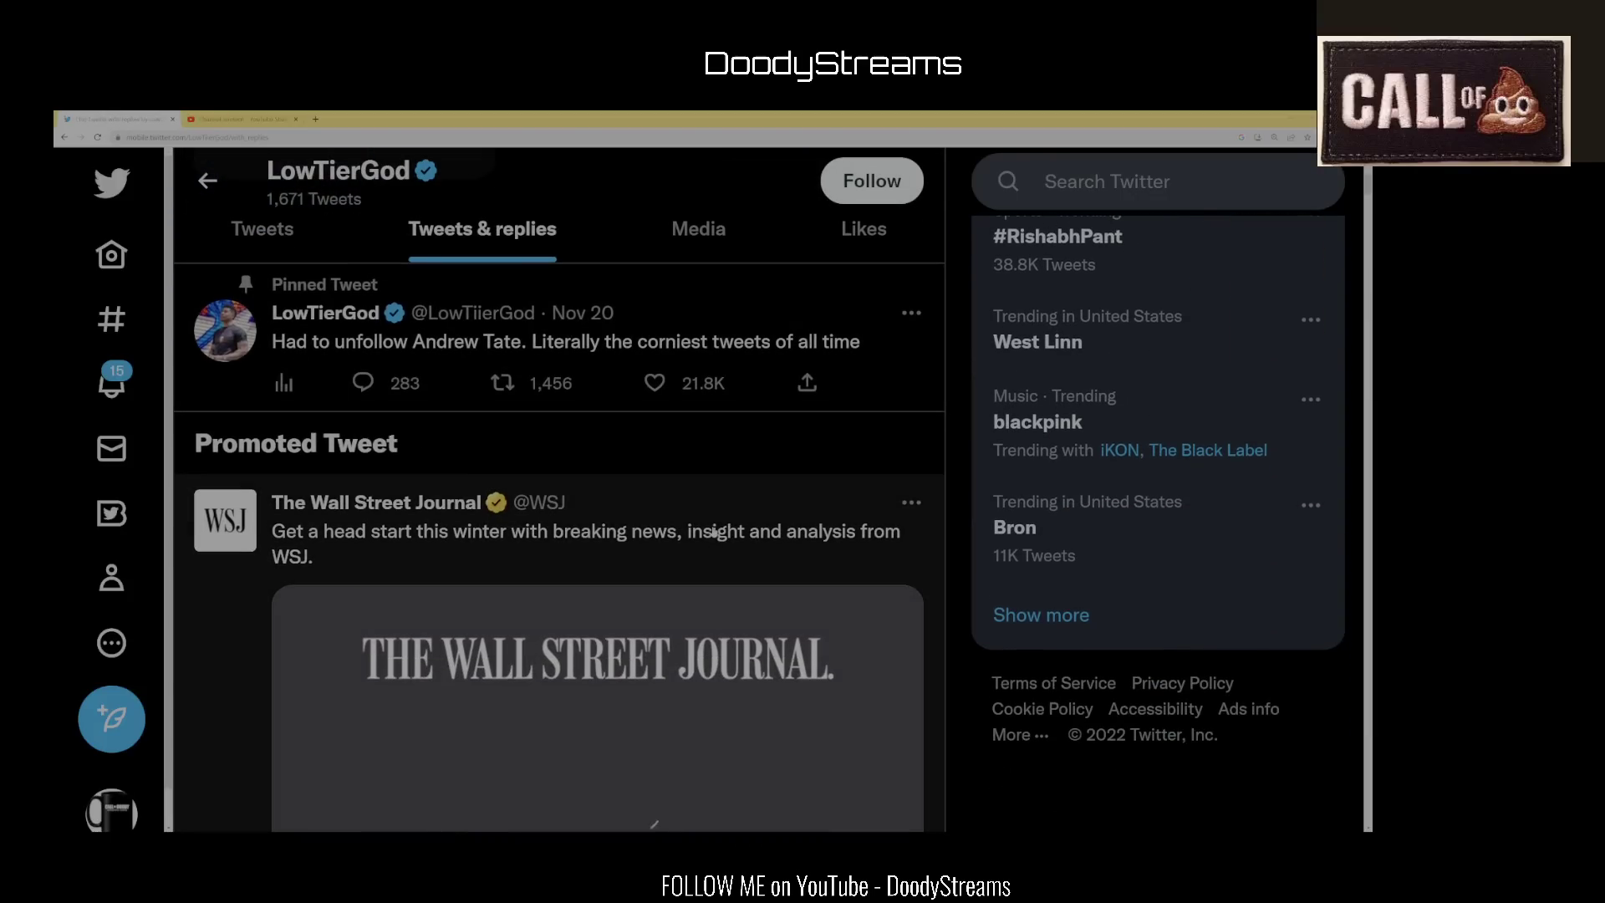
pyautogui.scroll(-3)
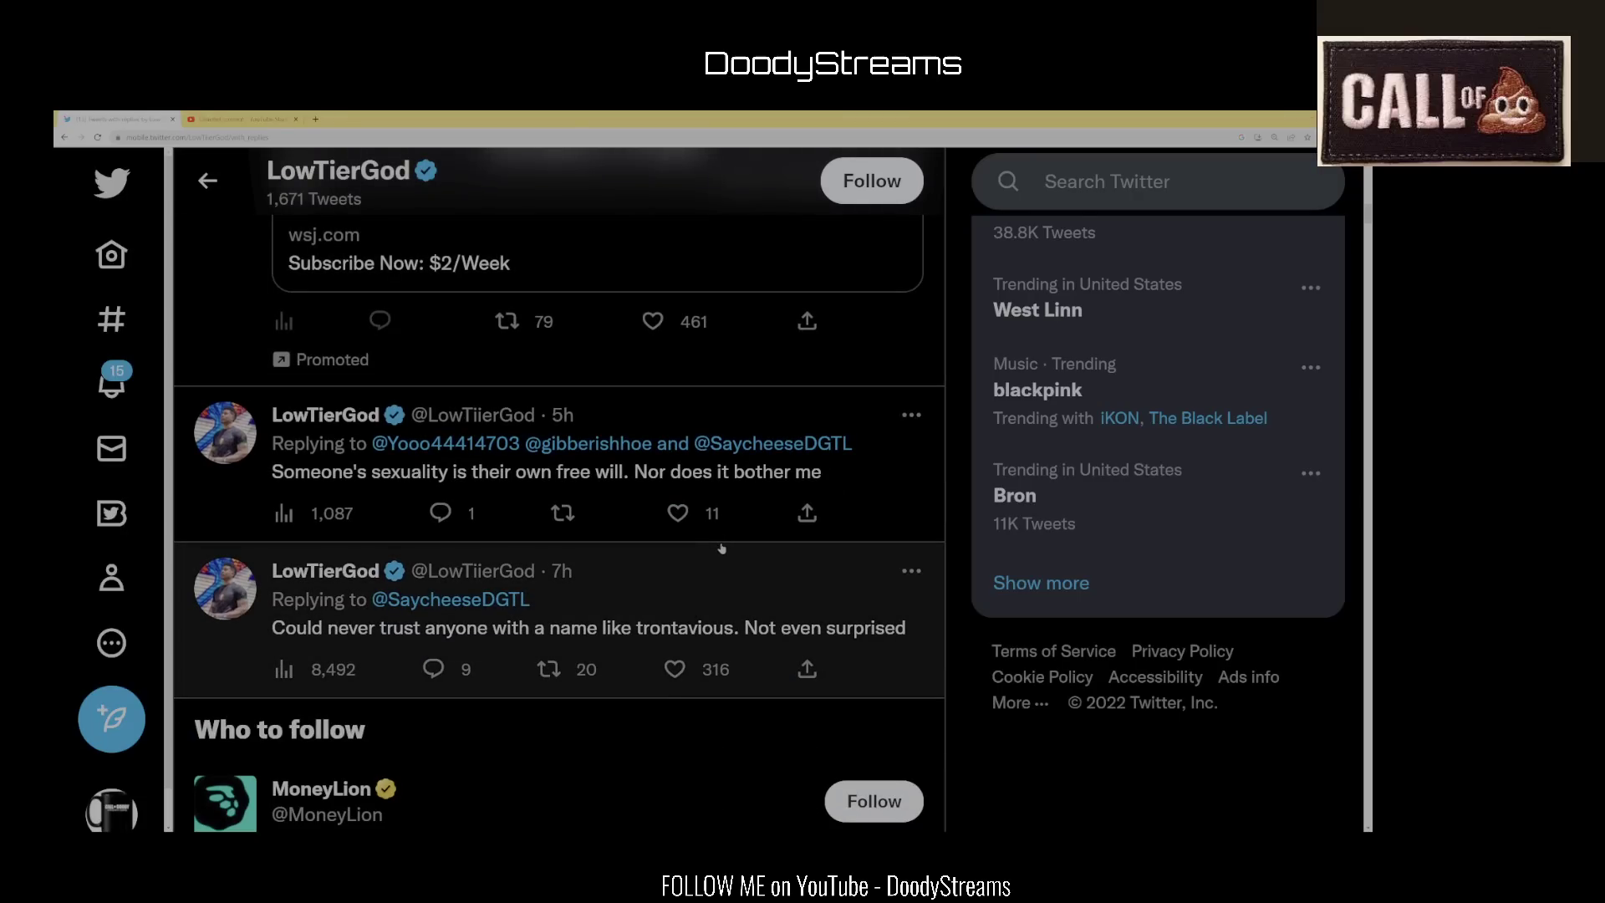
pyautogui.scroll(-3)
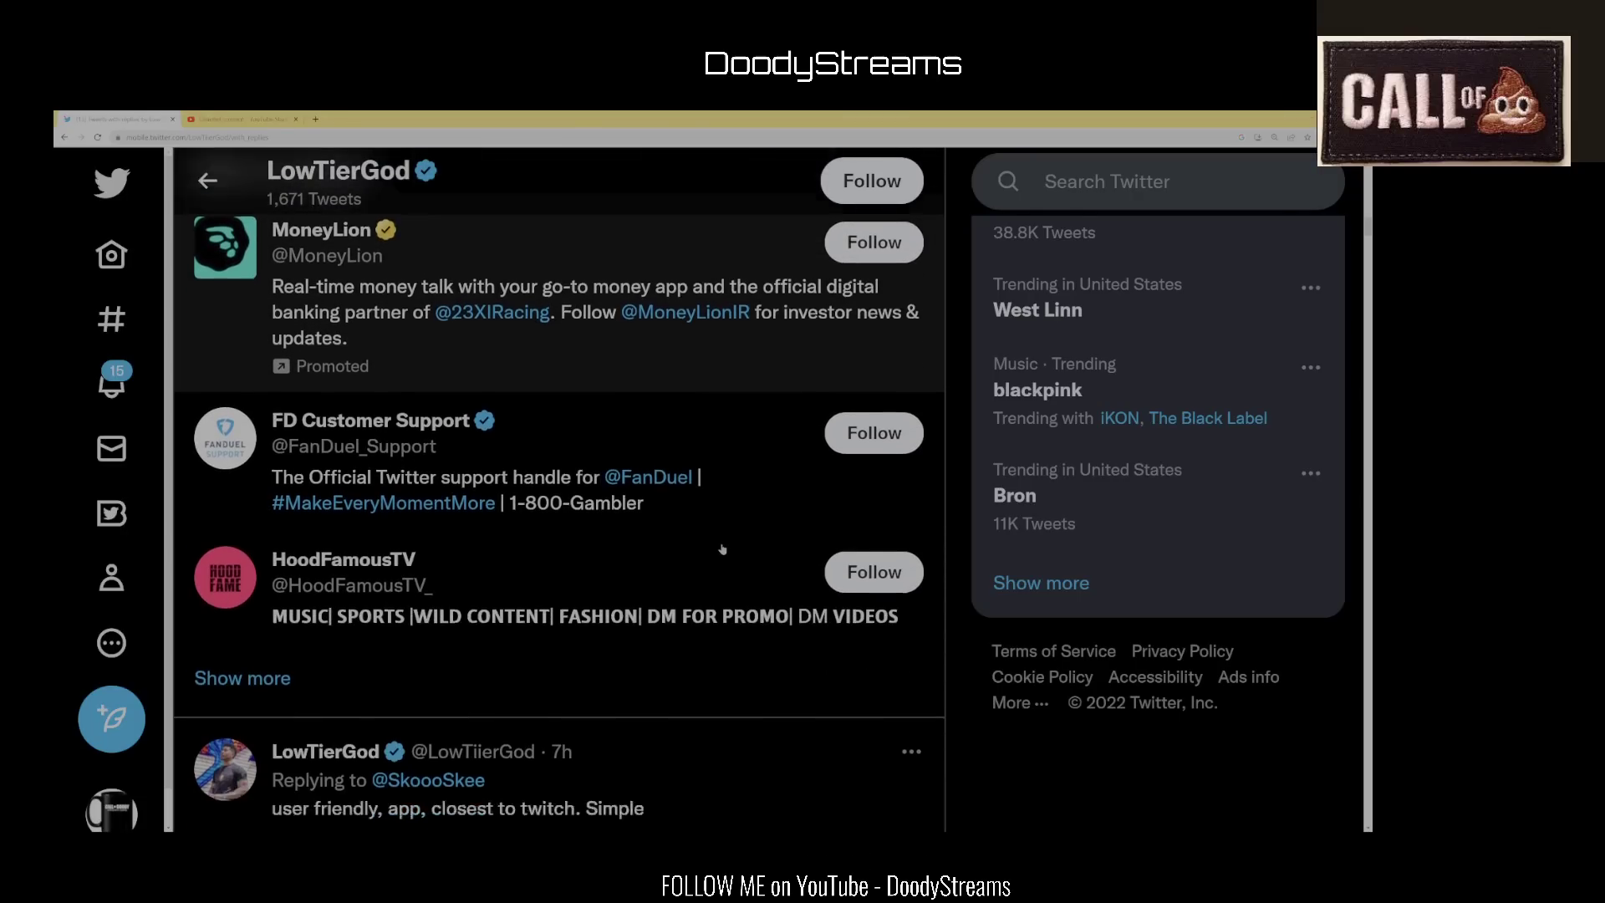
pyautogui.scroll(-3)
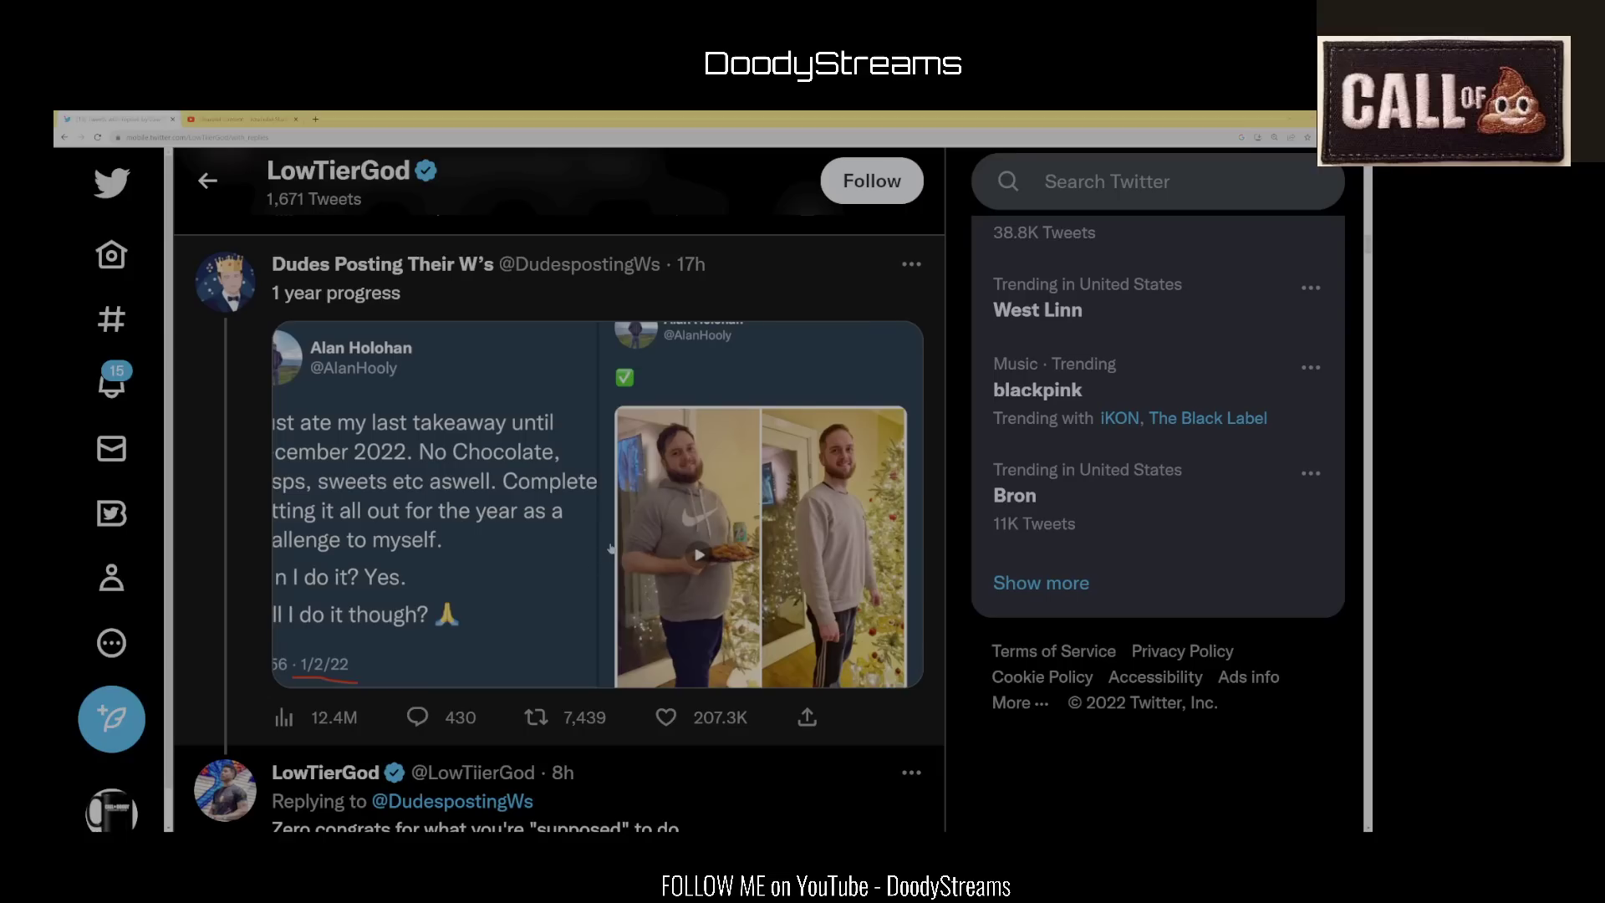
pyautogui.moveTo(611, 543)
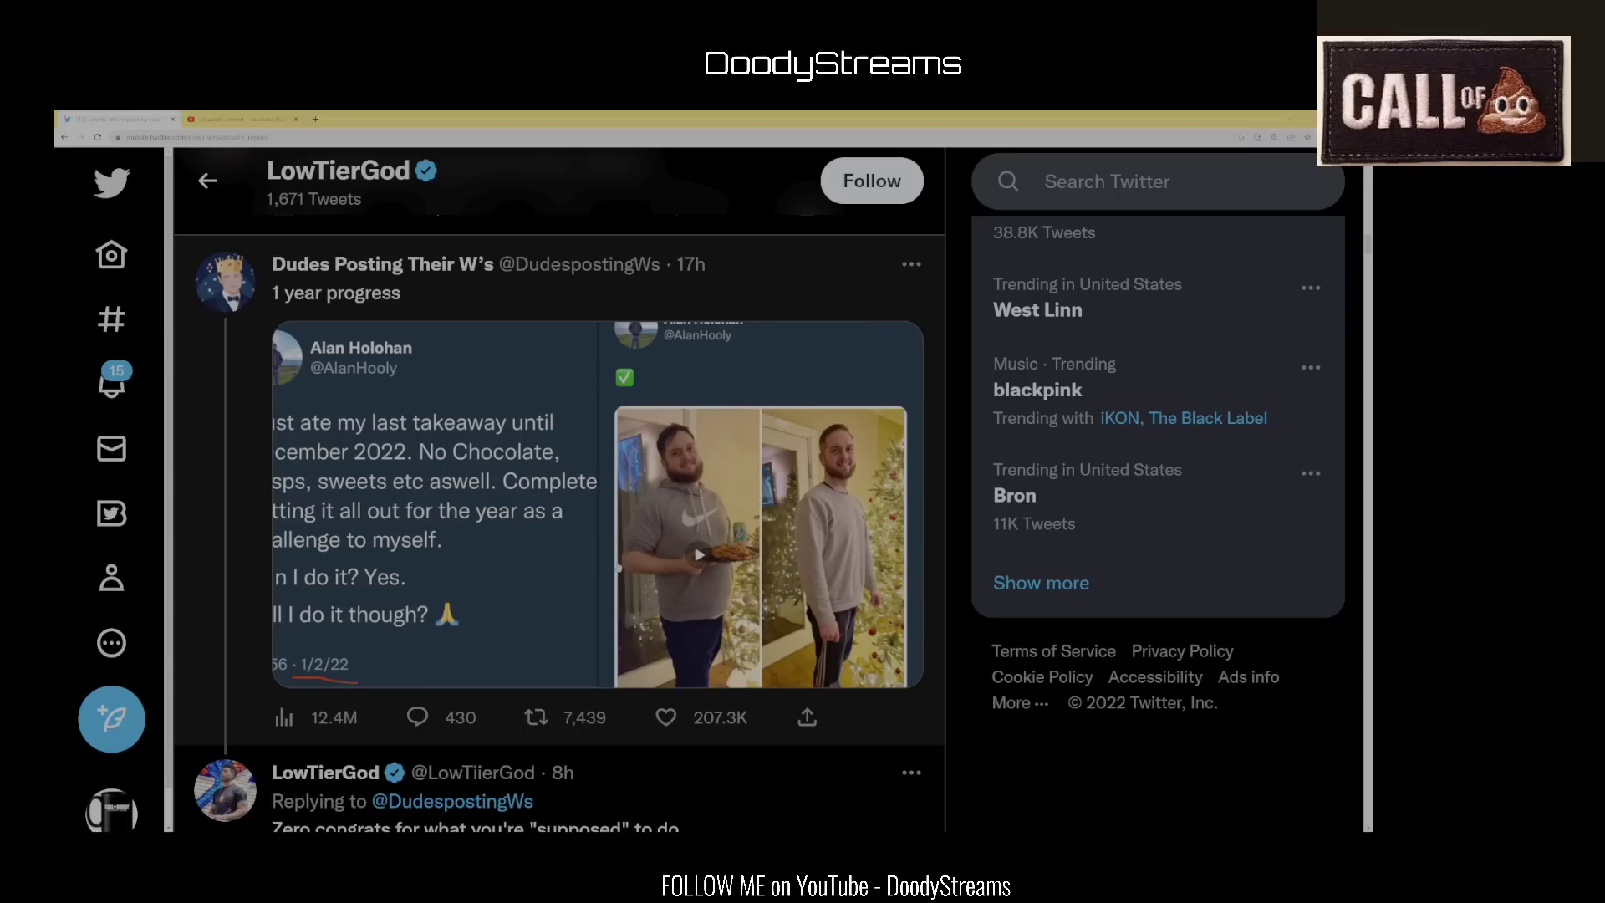
pyautogui.moveTo(547, 565)
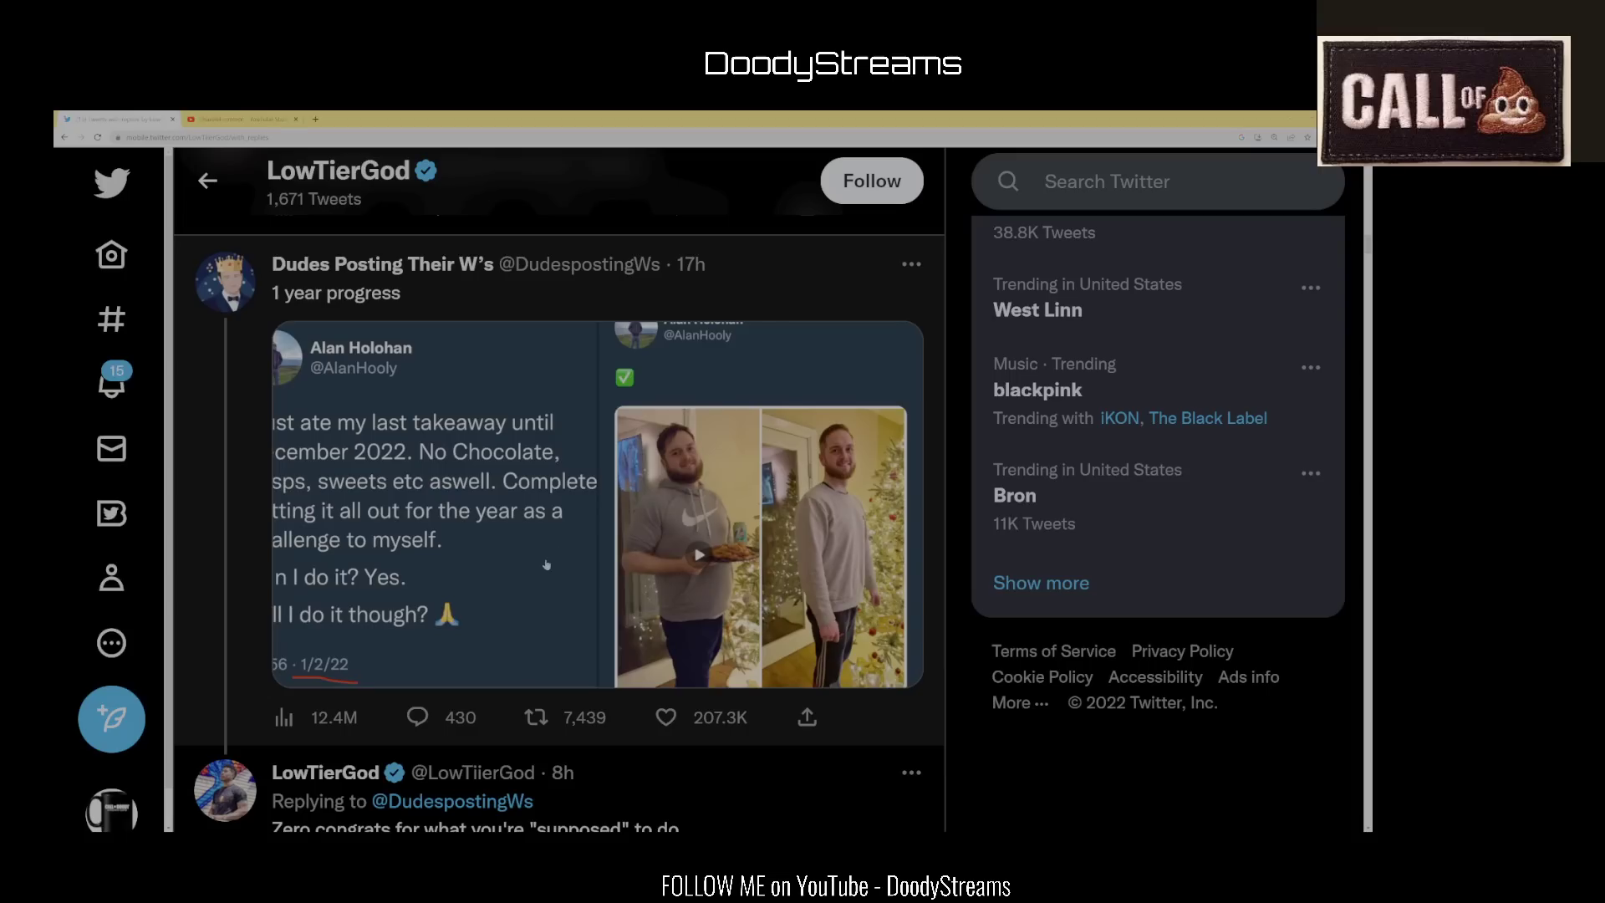
pyautogui.moveTo(542, 618)
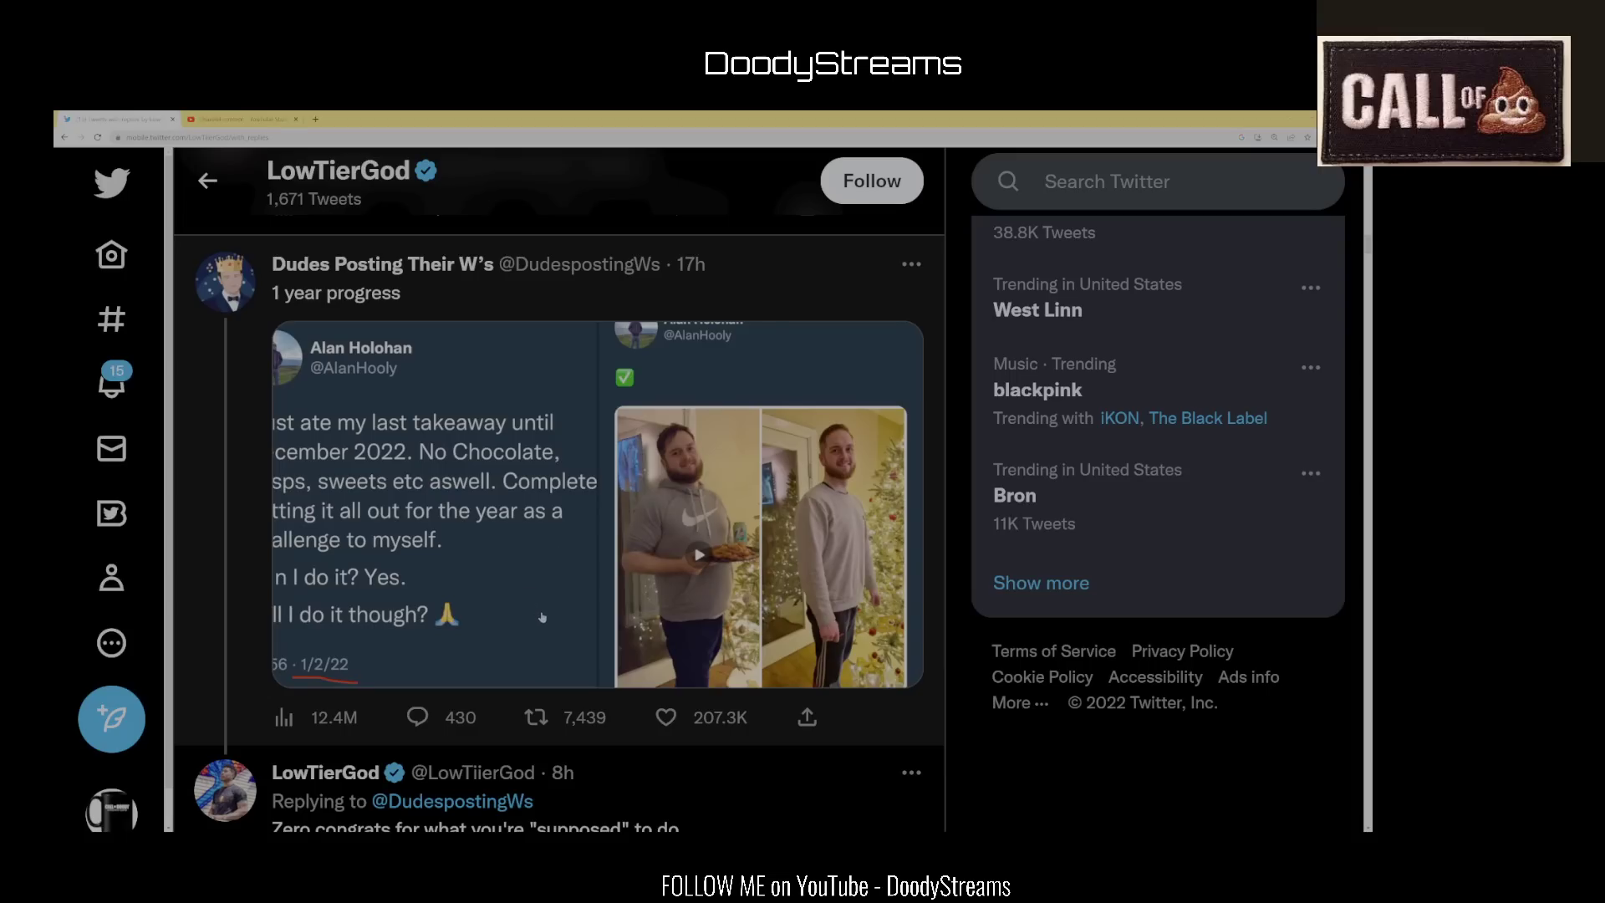
# - Scroll until the 'Zero congrats for what you're supposed to do' reply is fully visible
pyautogui.scroll(-3)
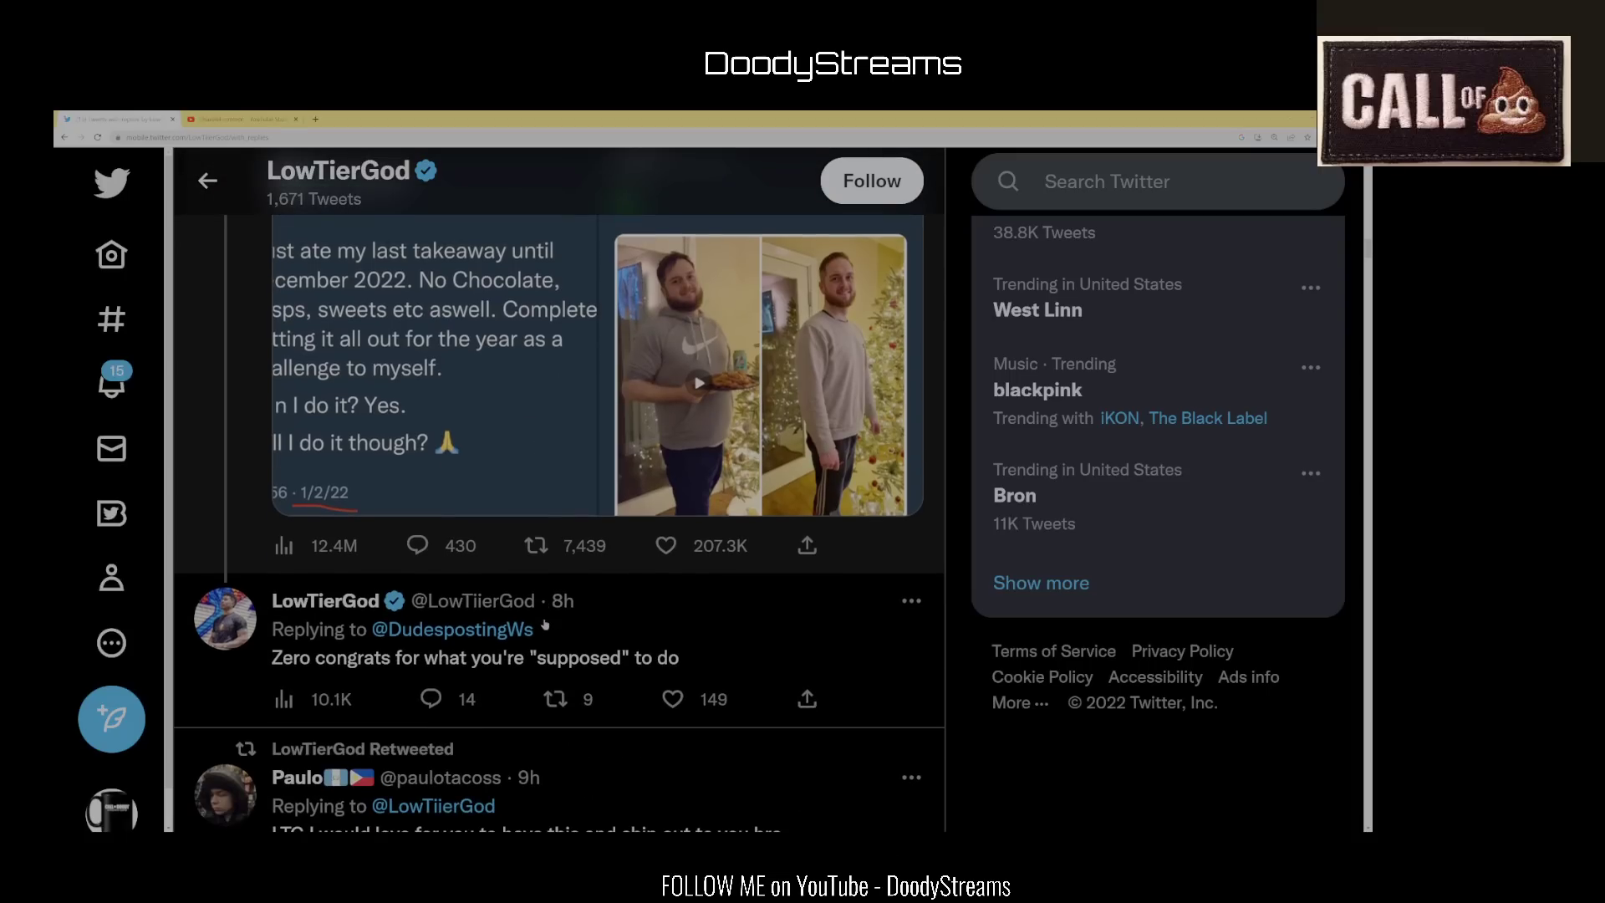
pyautogui.scroll(-3)
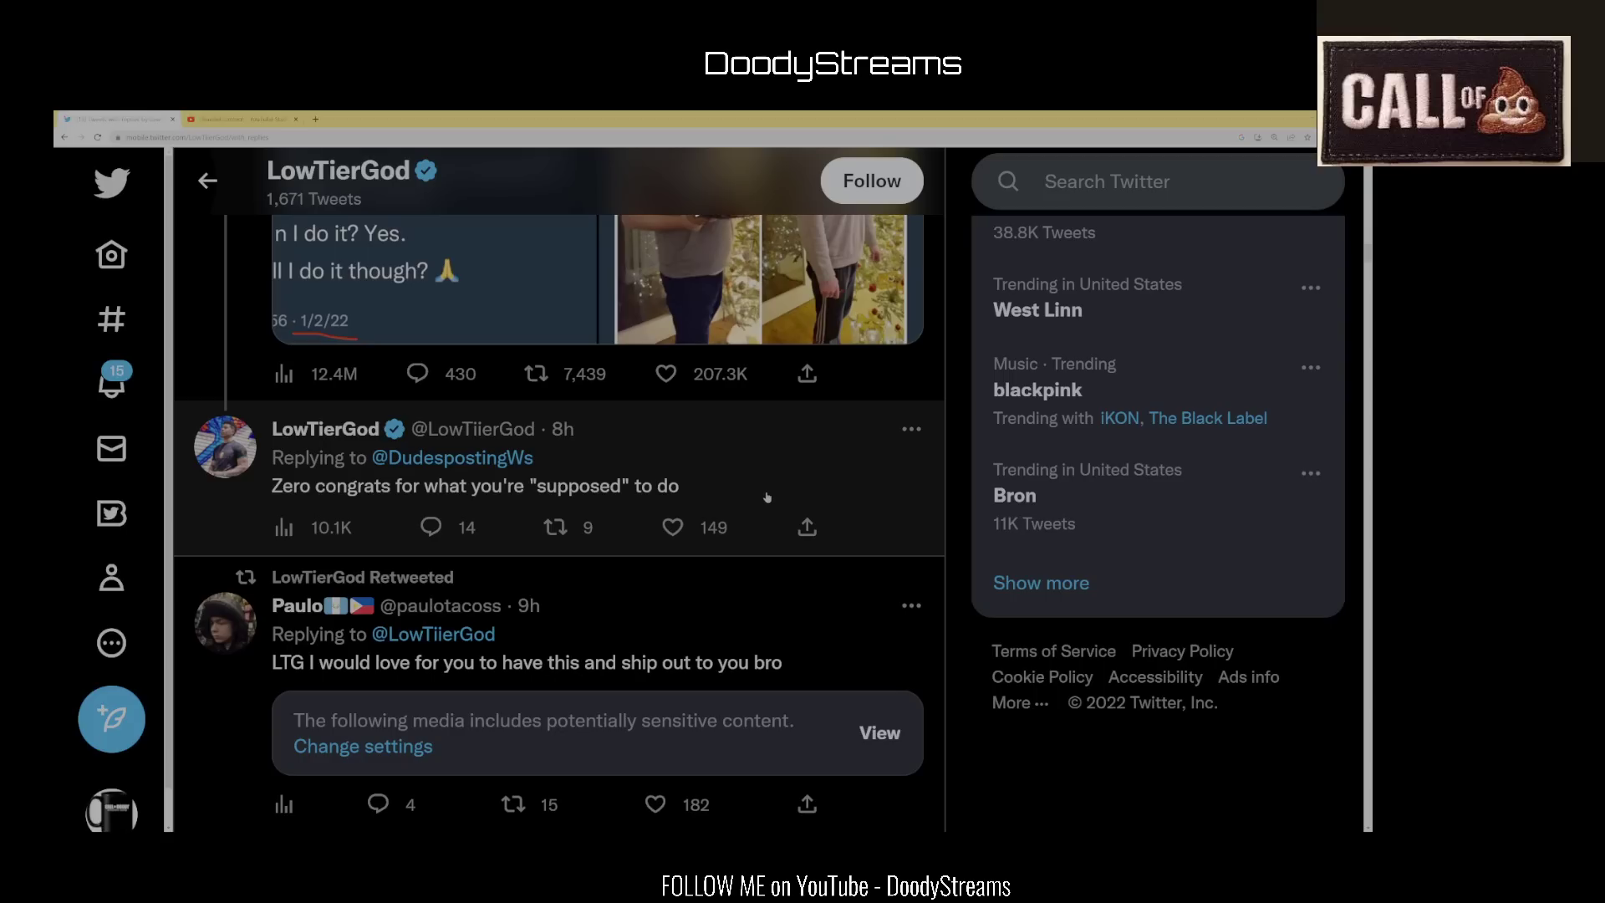
pyautogui.moveTo(726, 497)
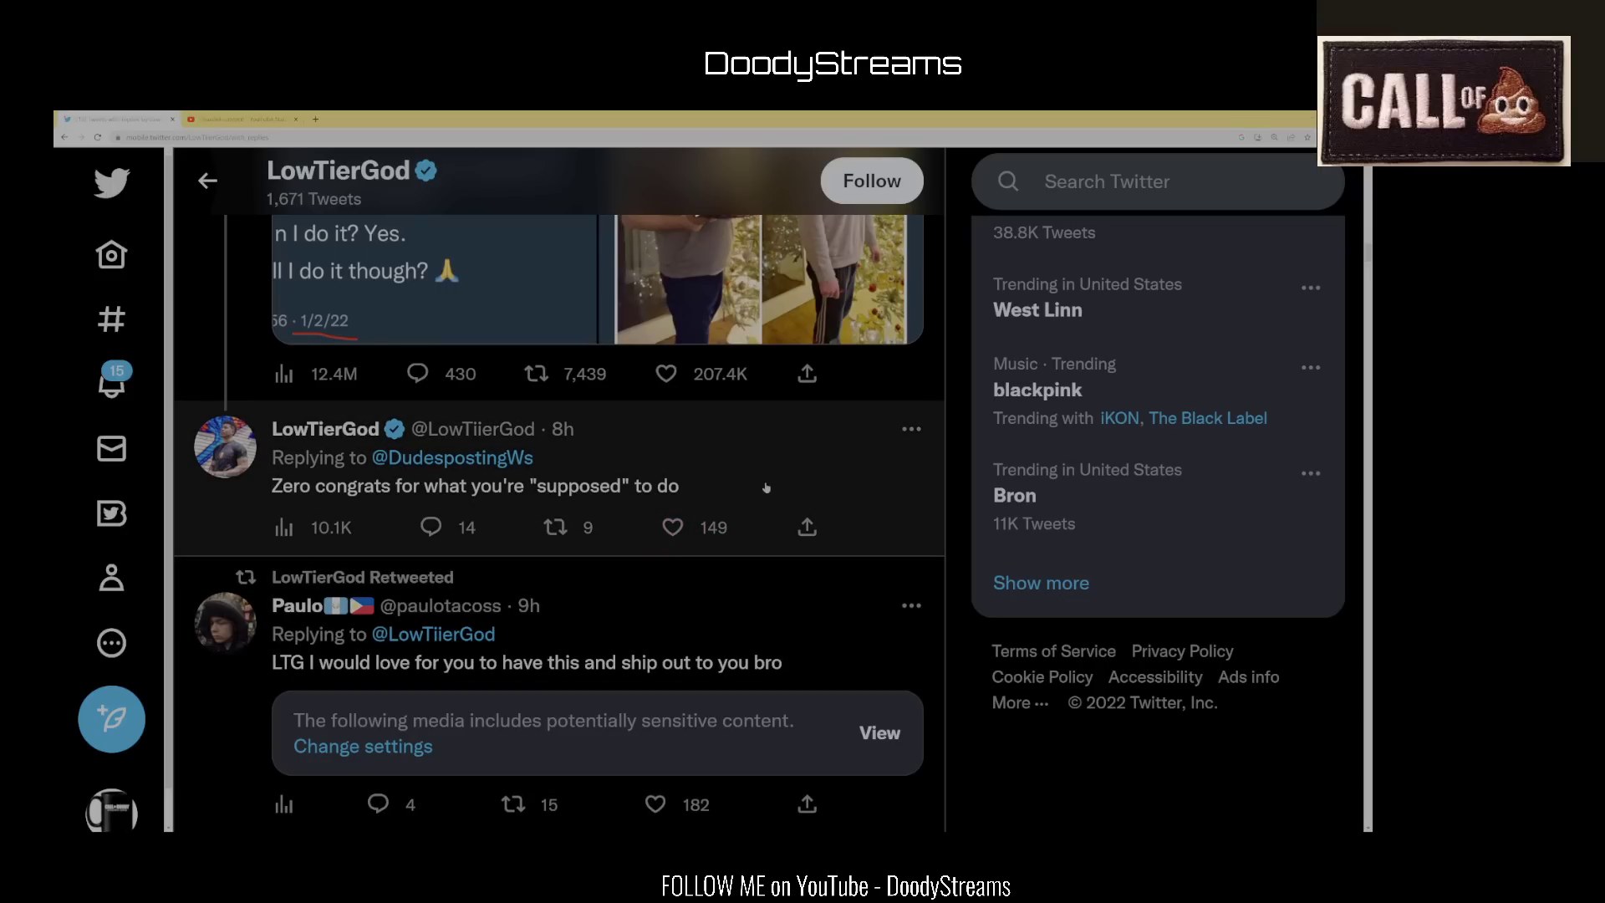
pyautogui.moveTo(734, 639)
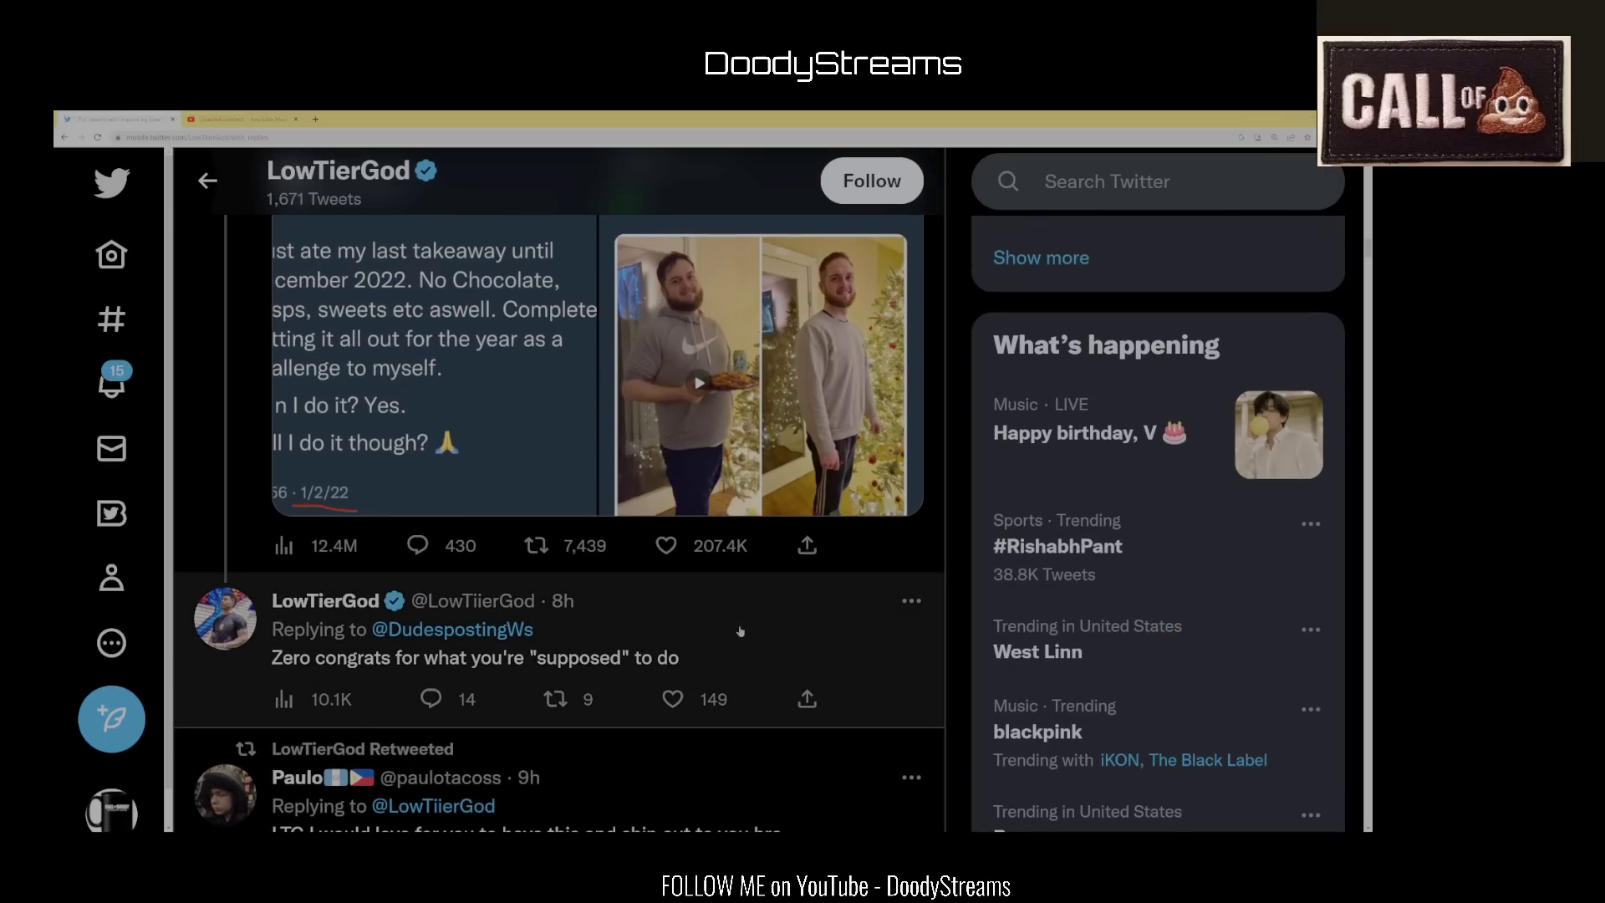
pyautogui.moveTo(756, 612)
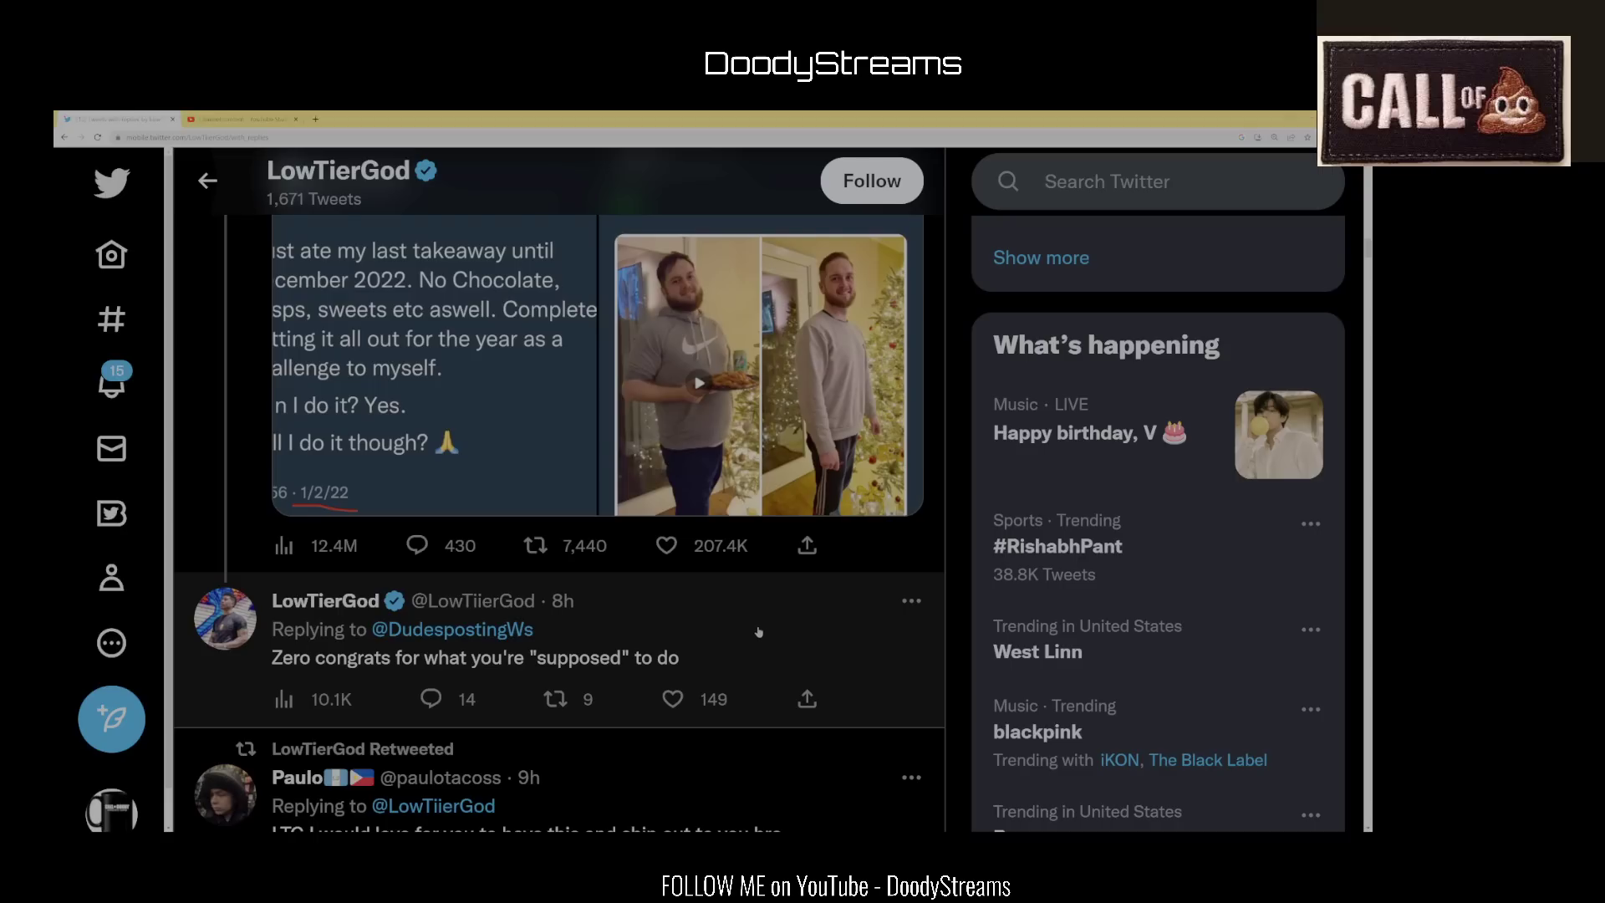
pyautogui.moveTo(791, 638)
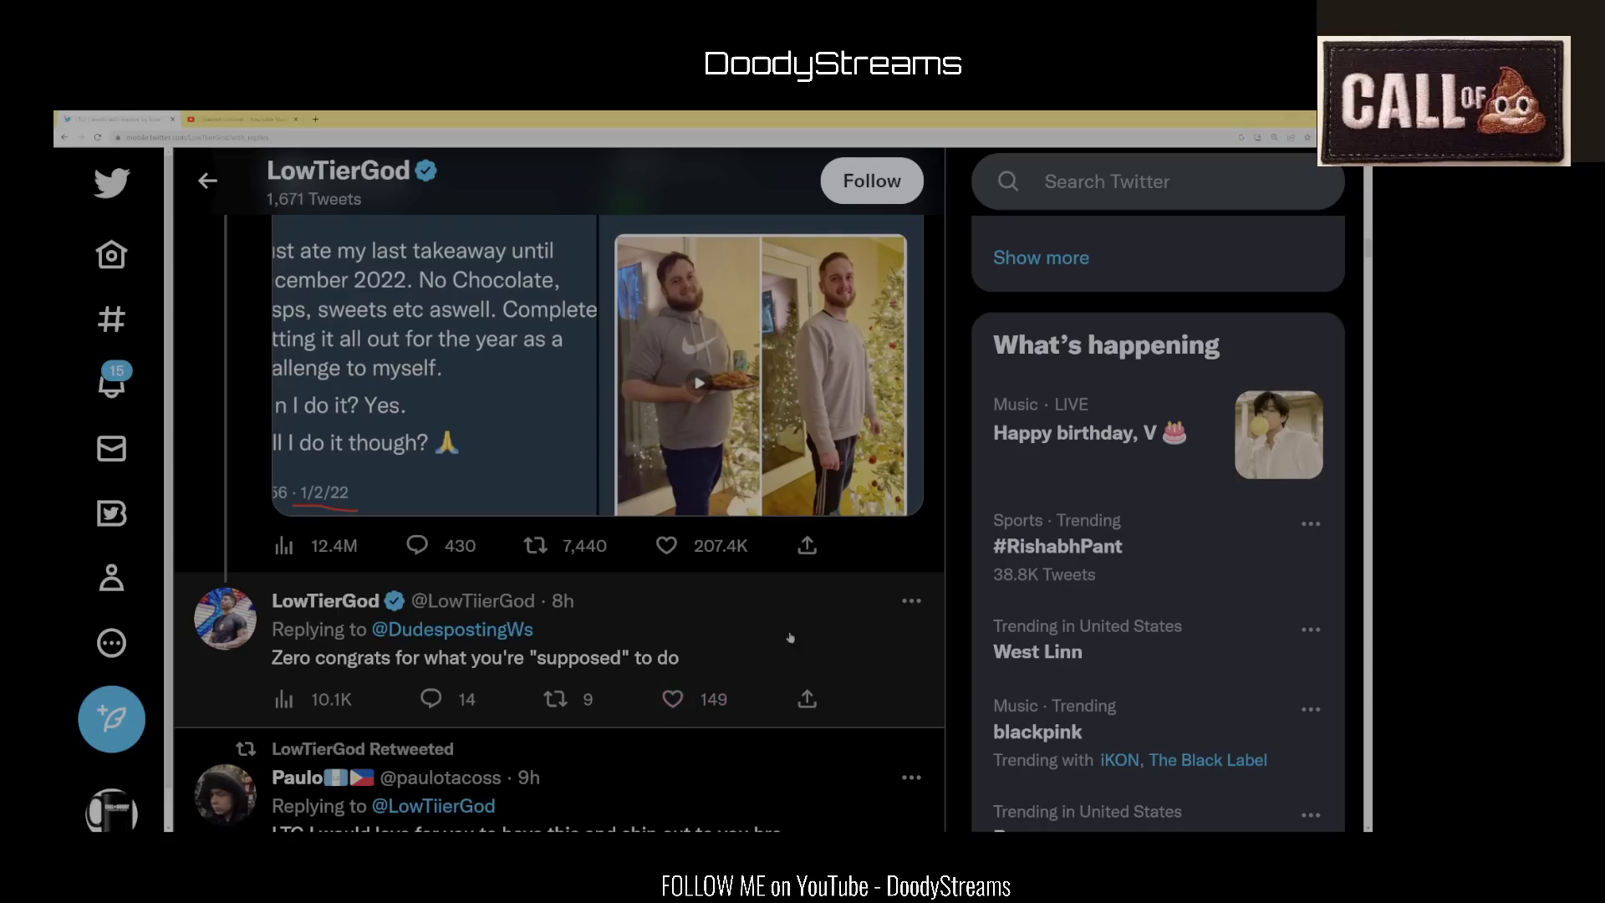